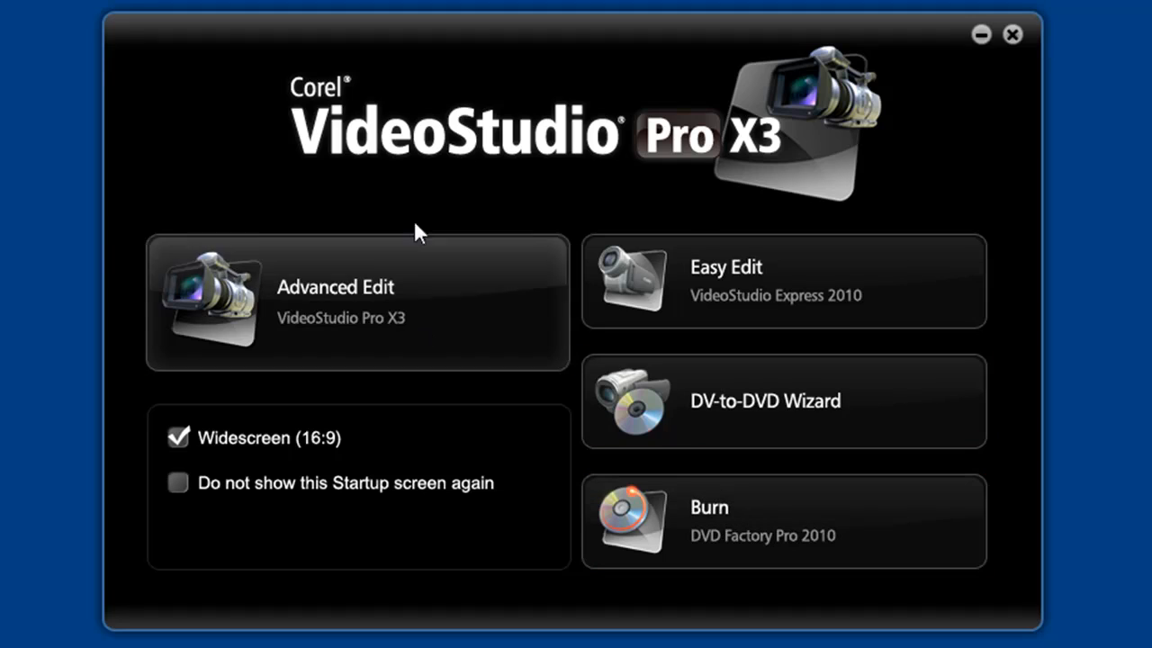
mouse_move(870, 538)
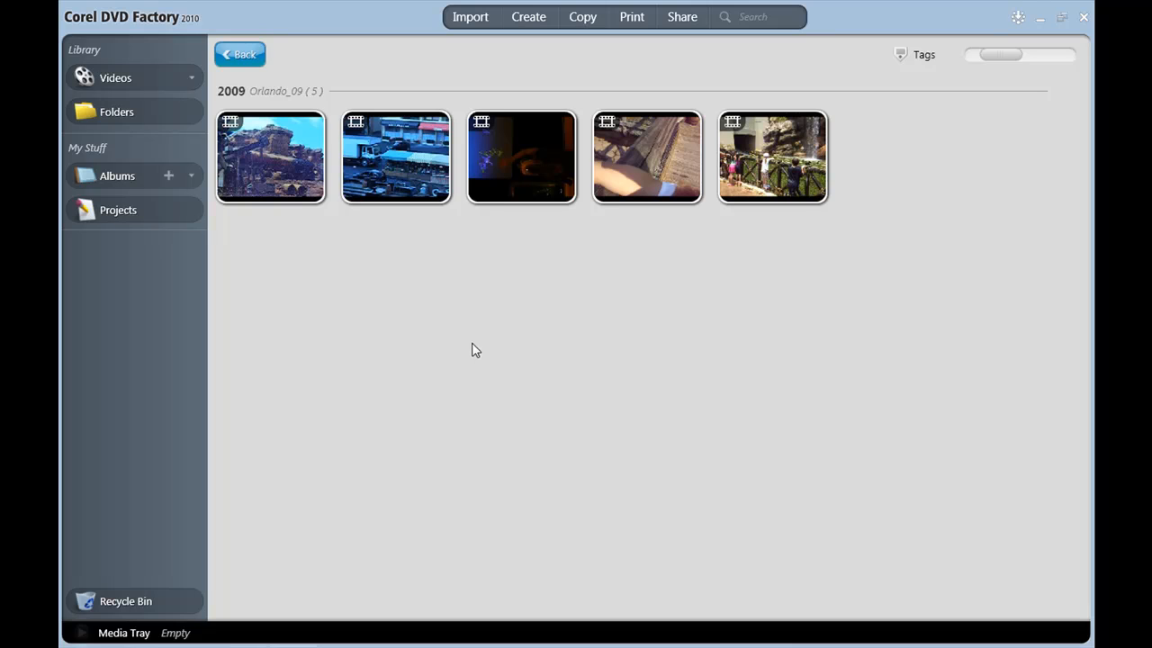
- Select the dark third Orlando_09 video and open it in the full-screen viewer
click(521, 156)
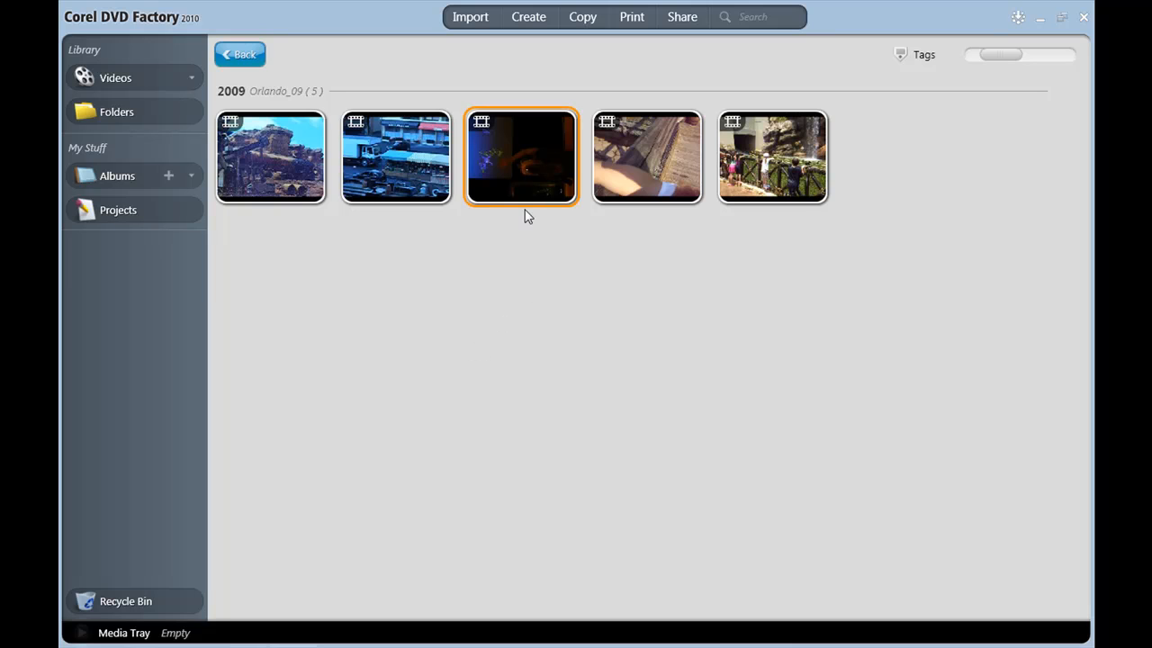
mouse_move(374, 410)
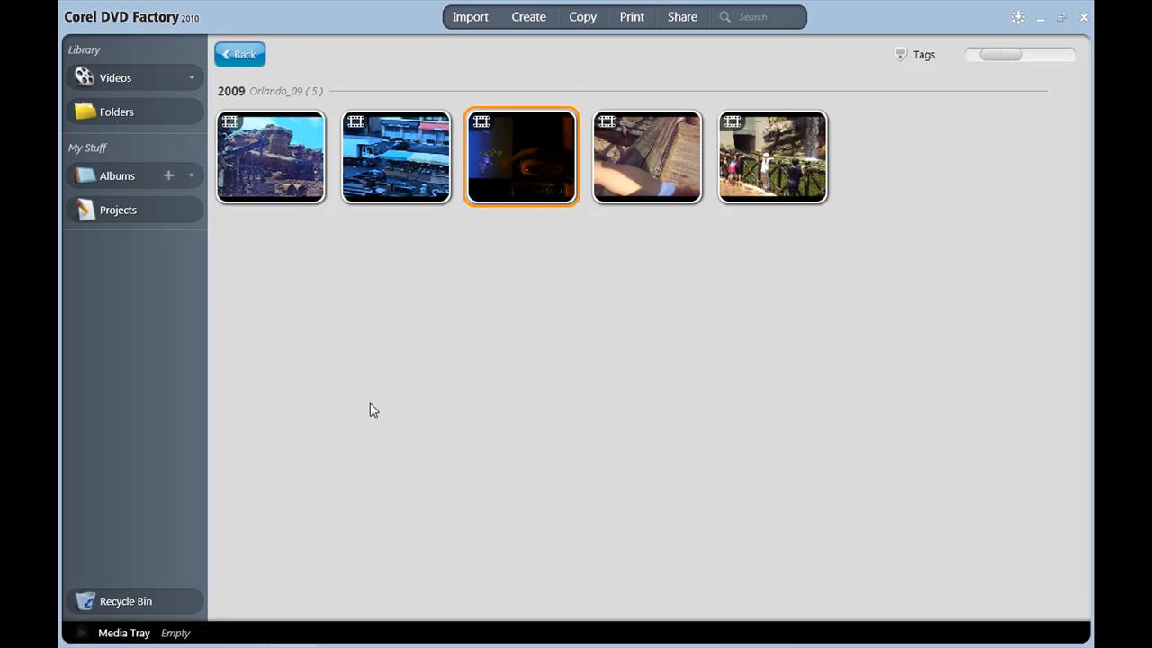
mouse_move(351, 637)
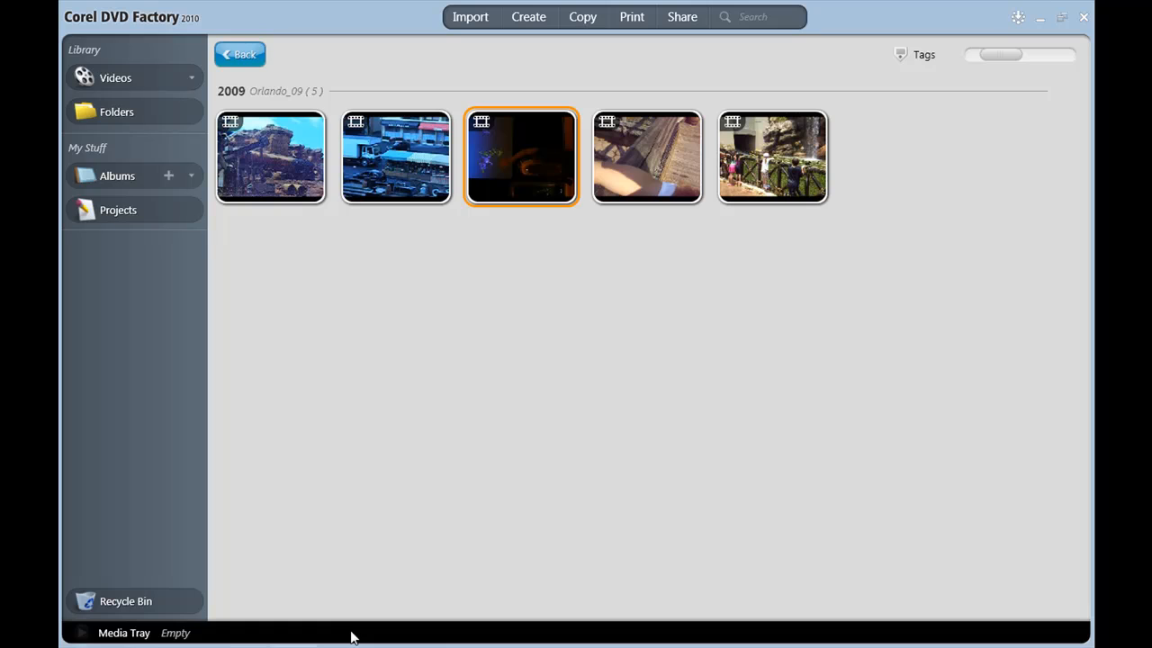
mouse_move(365, 619)
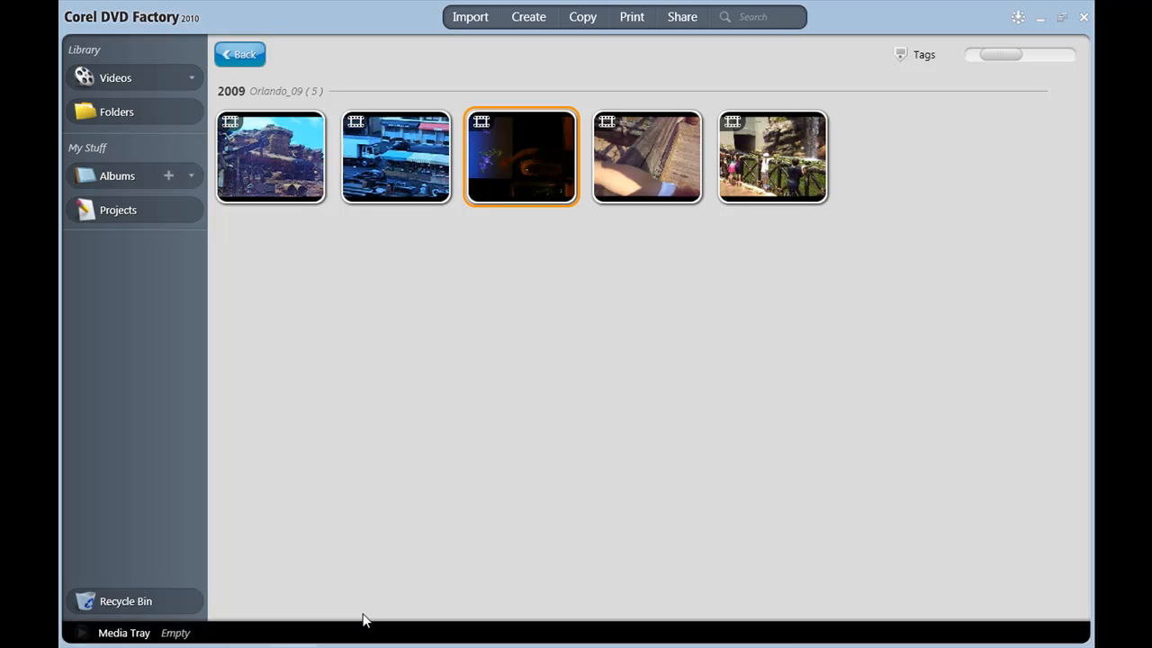
mouse_move(513, 149)
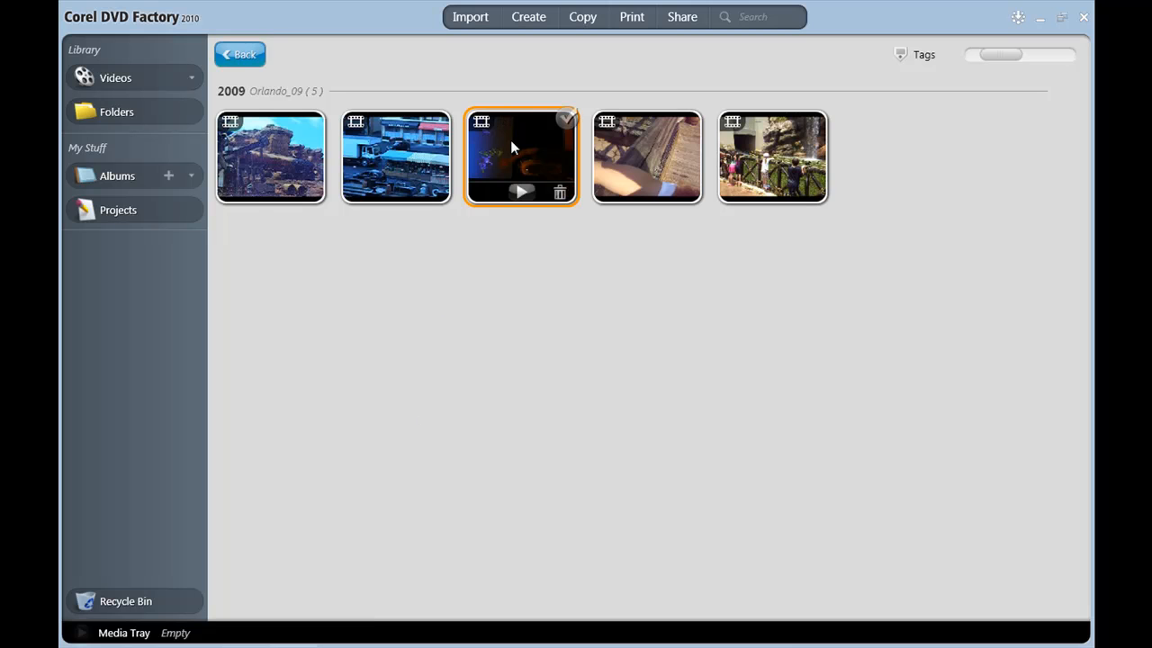
click(522, 191)
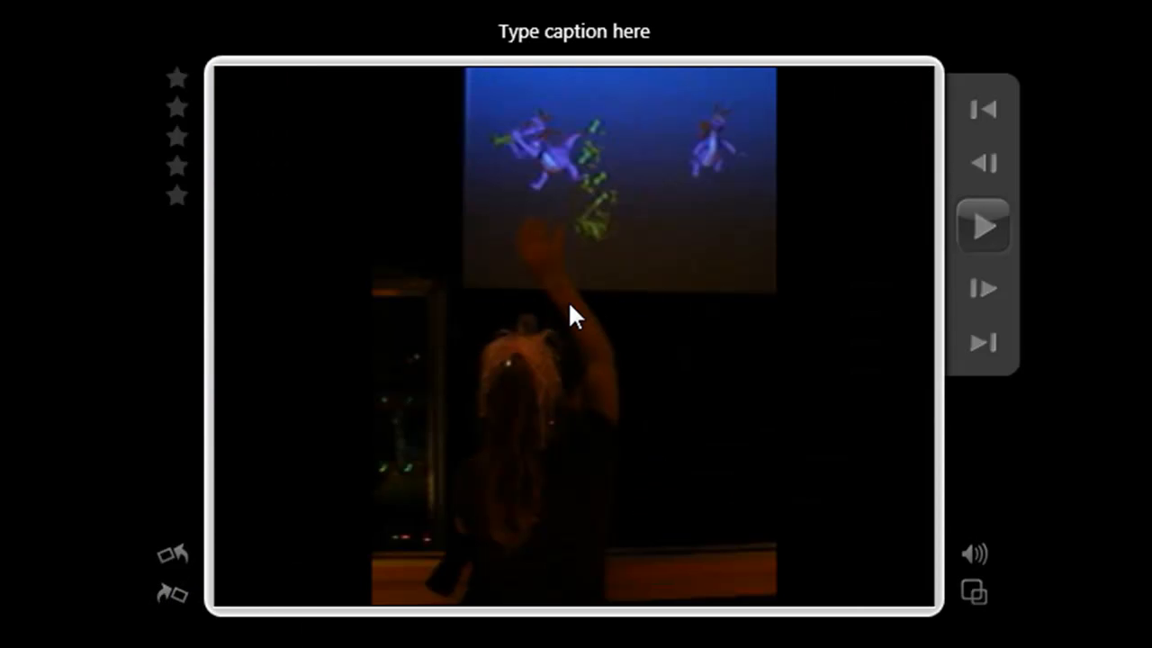
- Close the clip viewer and exit DVD Factory, returning to the VideoStudio launcher
click(983, 226)
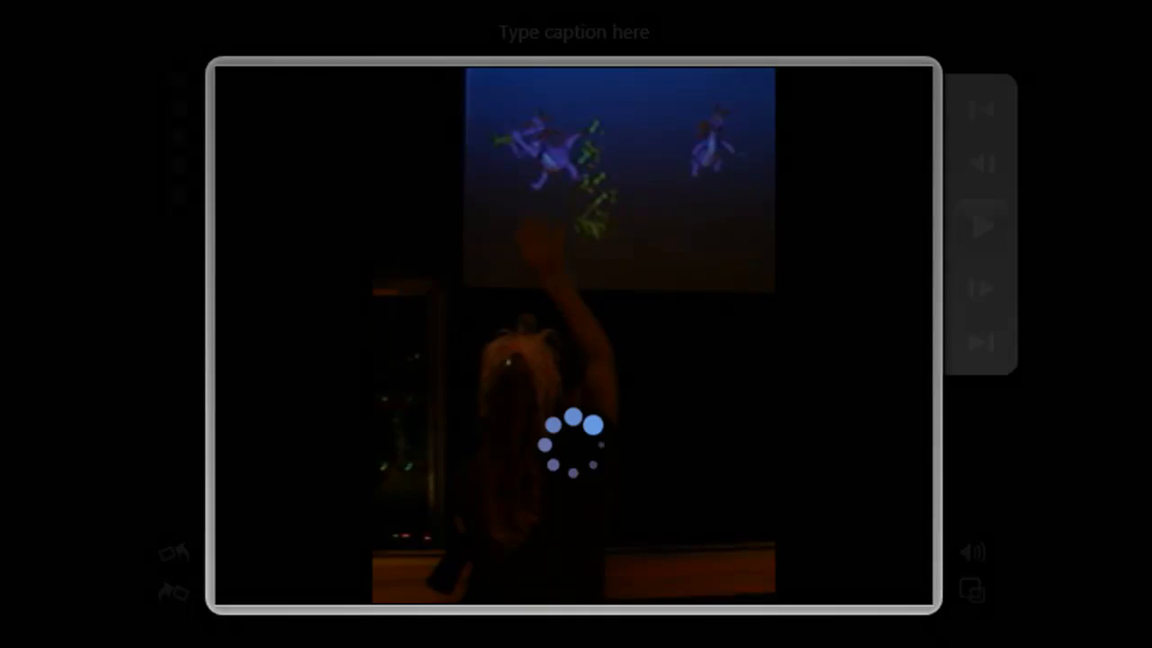
click(240, 54)
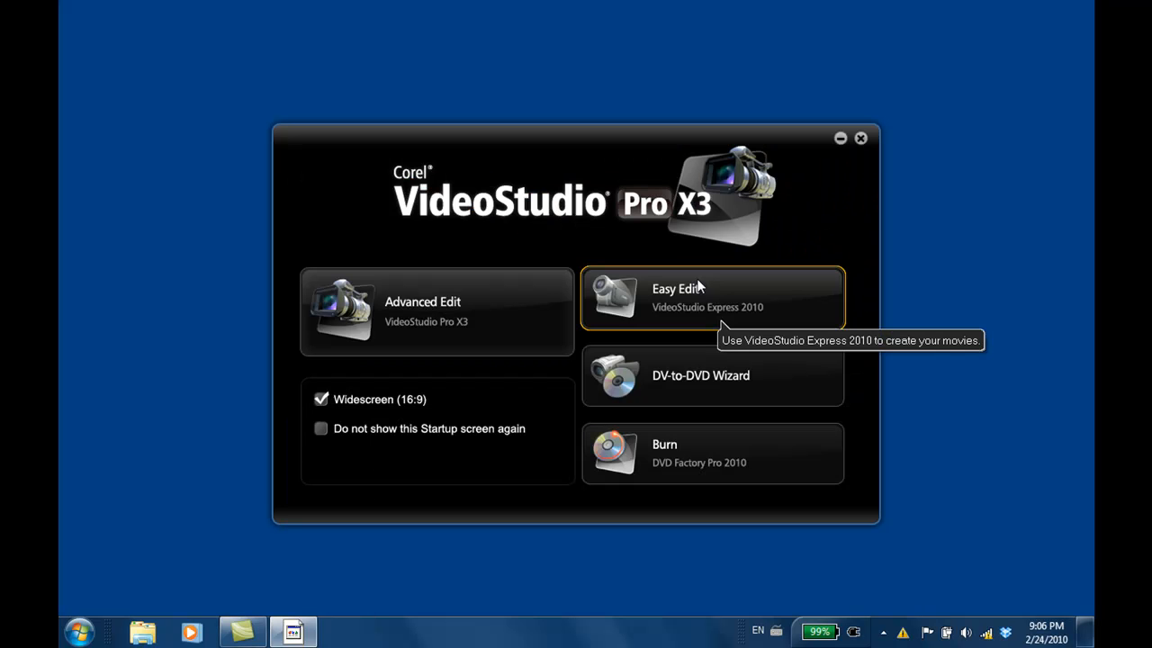
- Launch Easy Edit and check P1013038.MOV to add it to the Media Tray
click(711, 297)
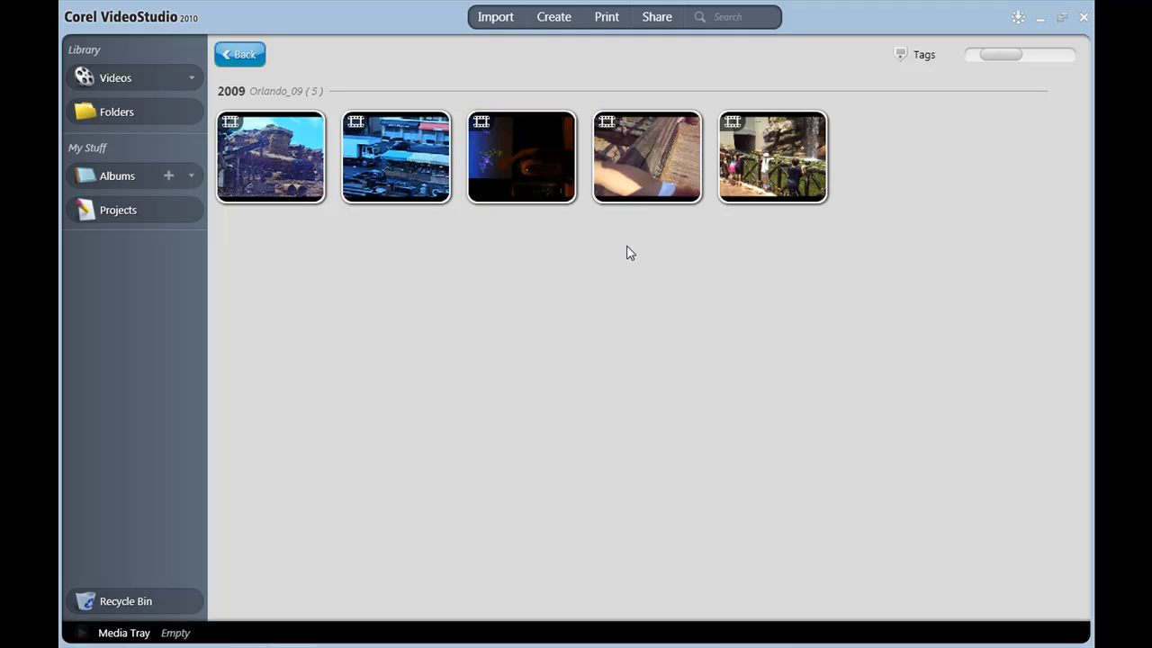
mouse_move(522, 158)
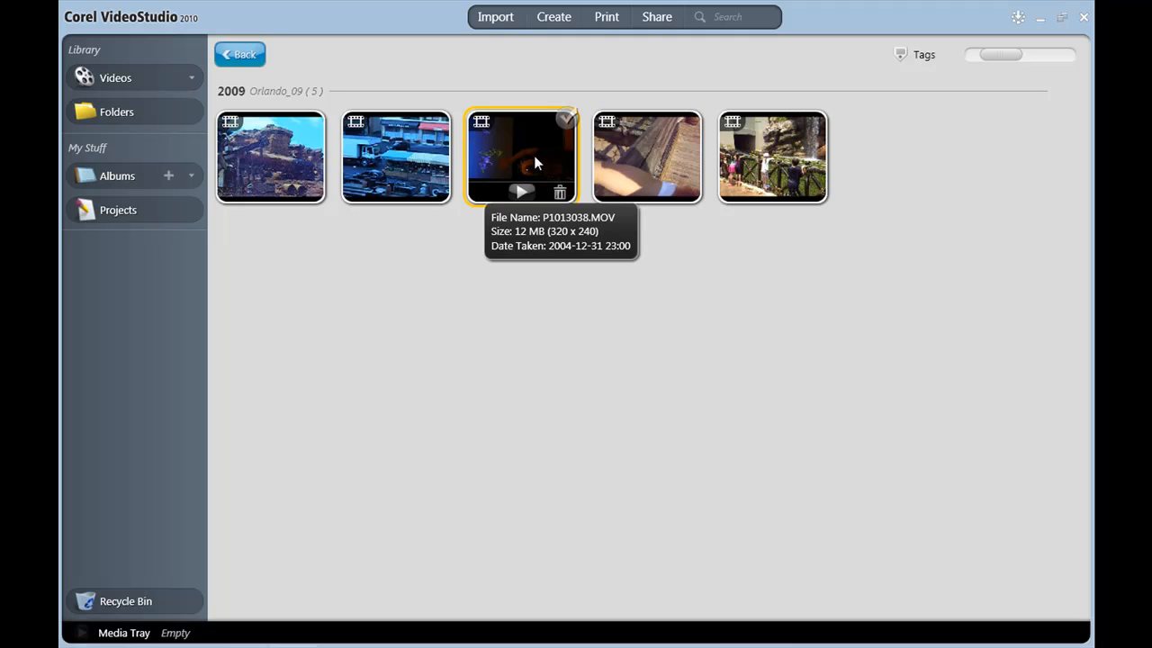
click(82, 513)
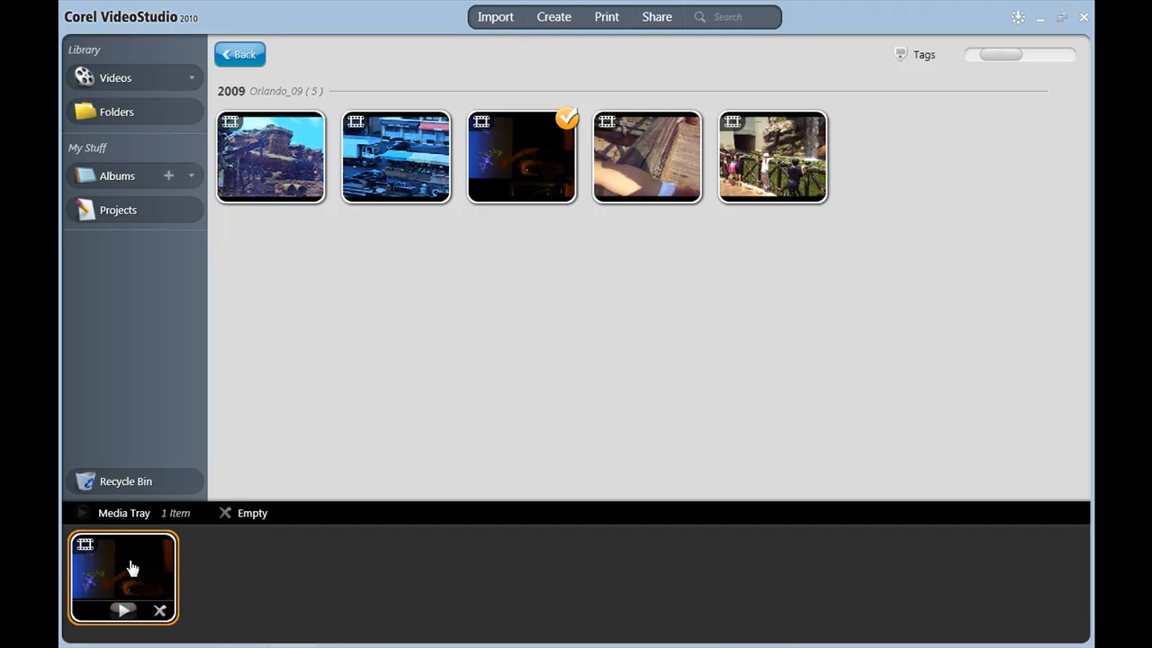
- Preview the tray clip, go back, and choose Create > Movie to edit P1013038.MOV
double_click(123, 576)
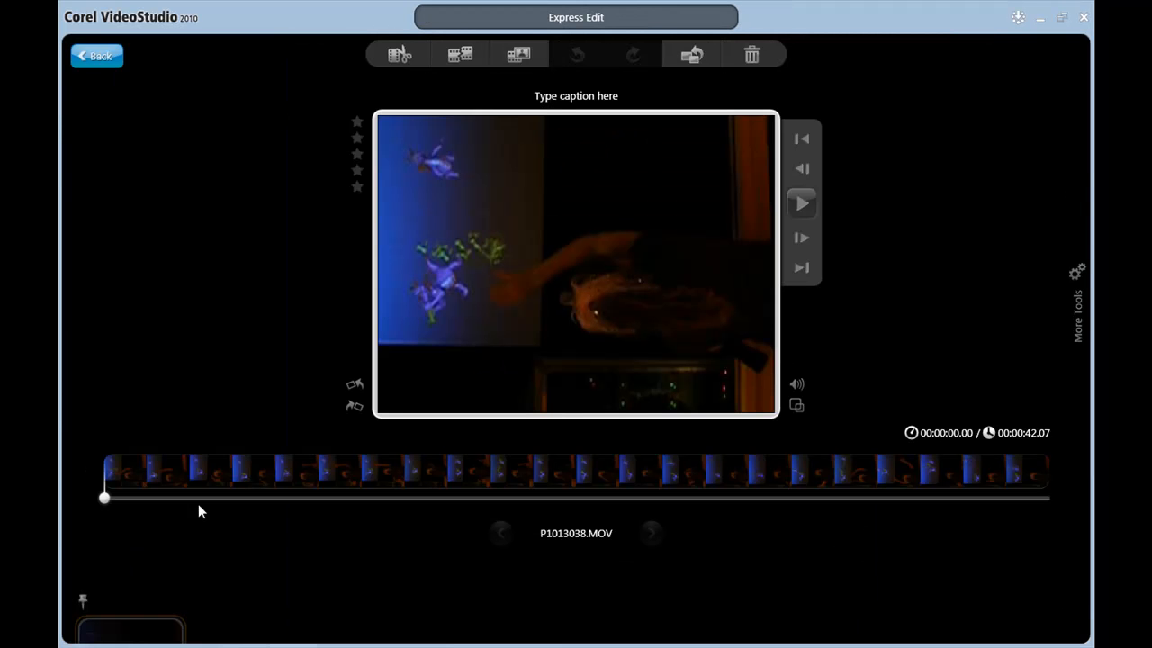
mouse_move(365, 412)
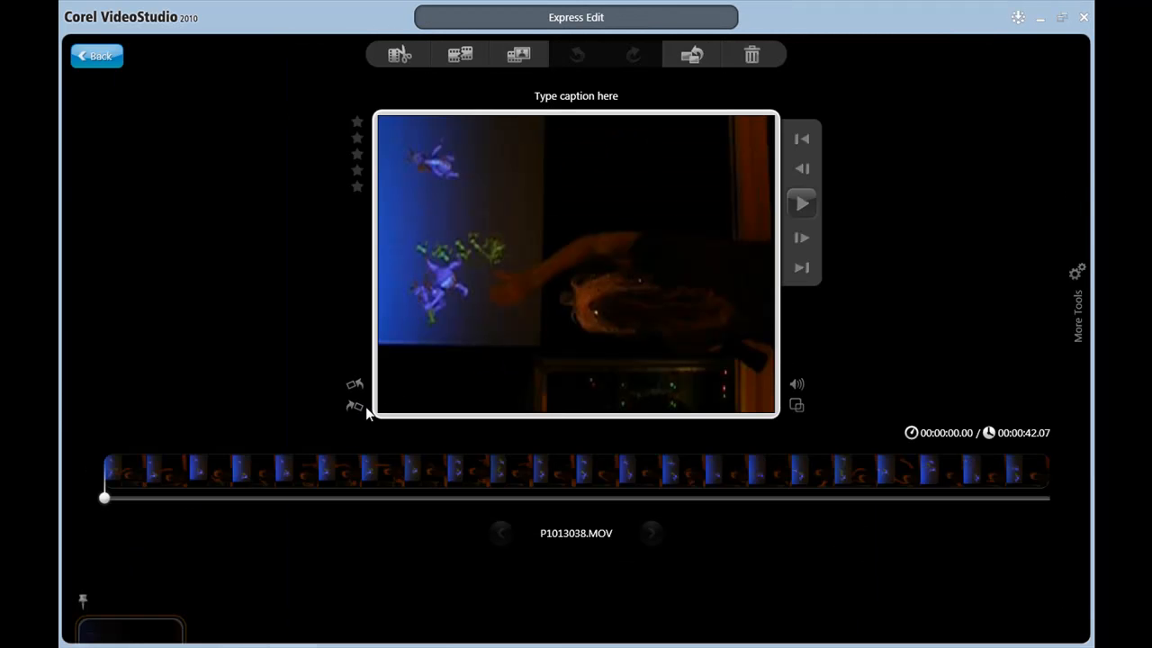
click(96, 54)
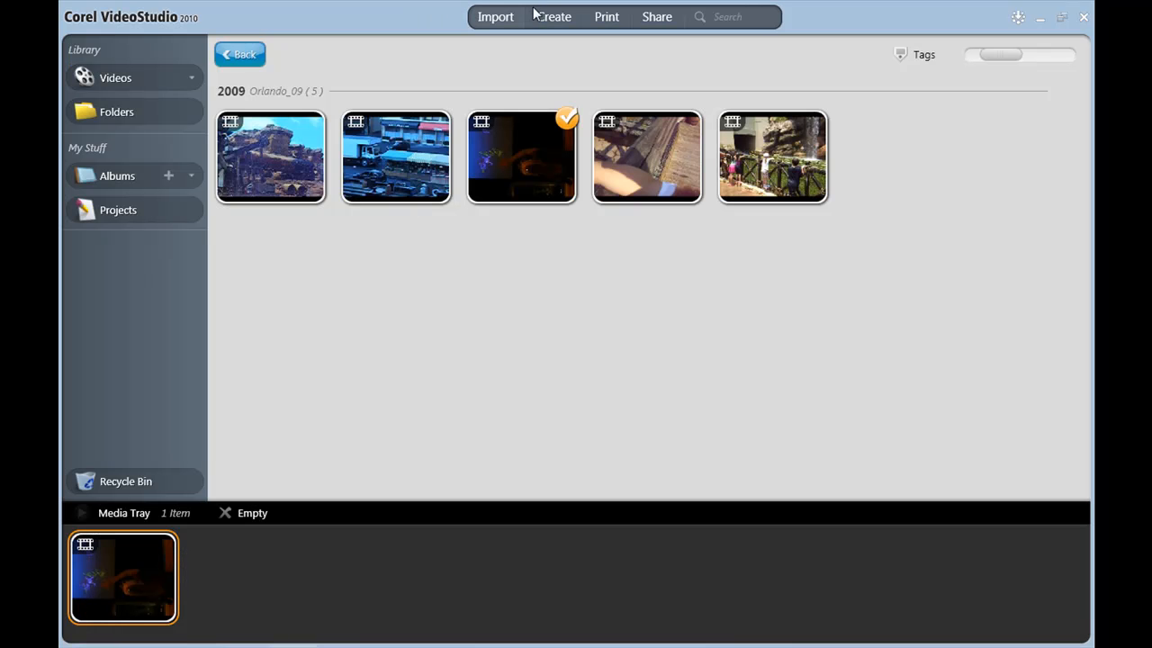
click(553, 16)
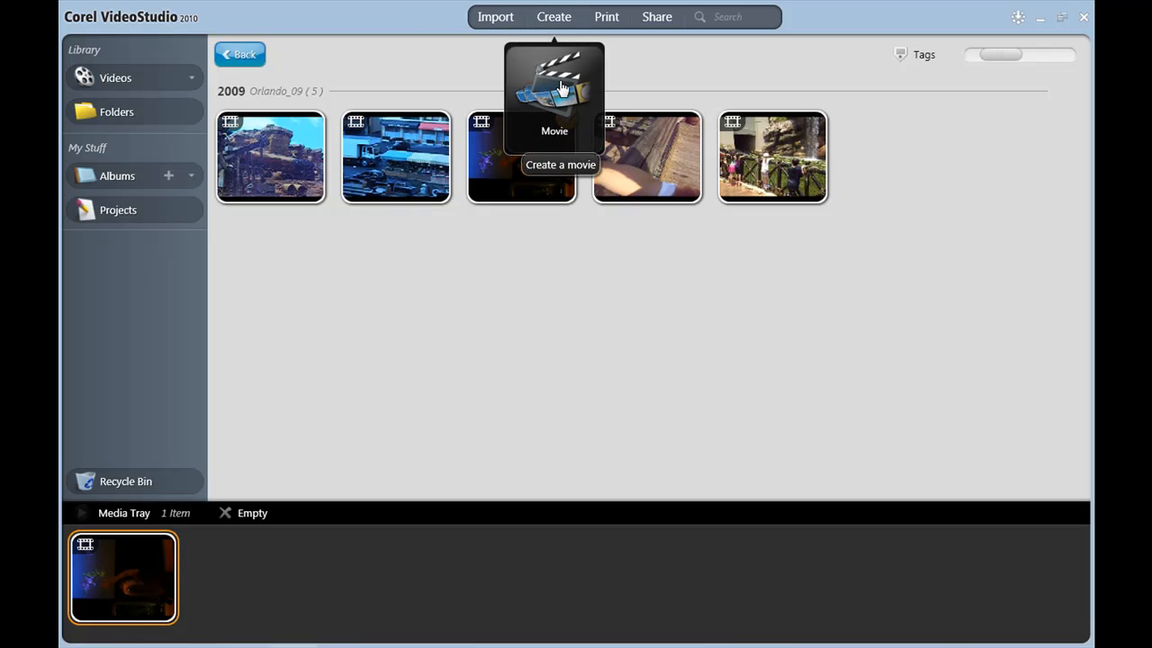
click(554, 99)
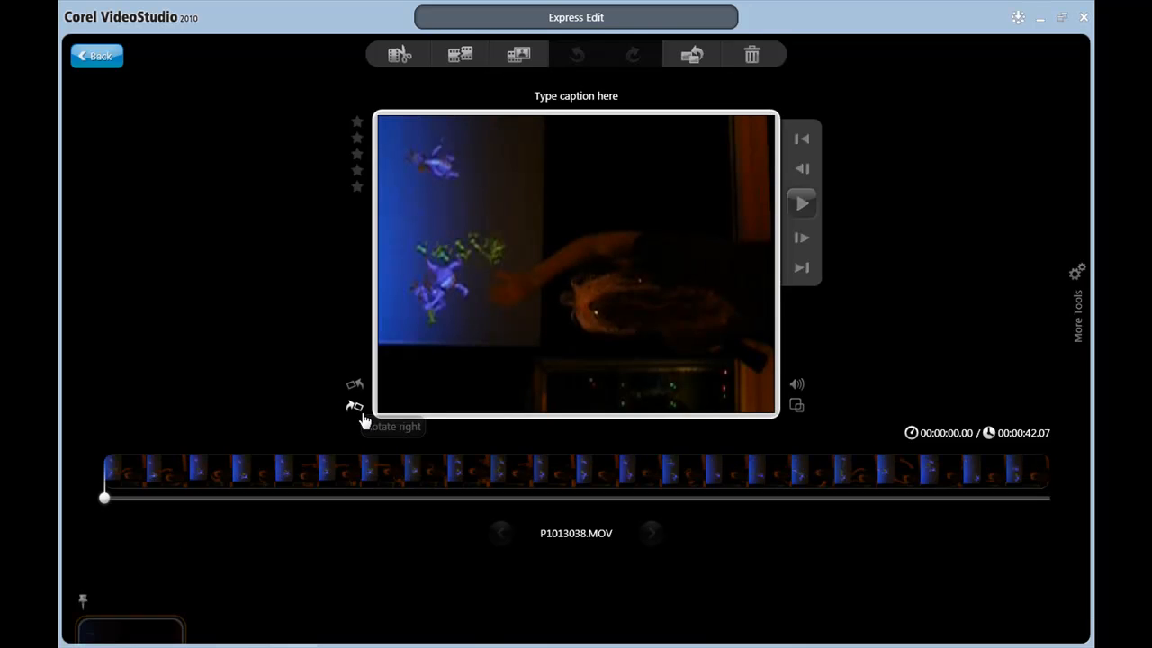
- Close VideoStudio Express and launch Advanced Edit with the 42-second clip on the timeline
click(96, 55)
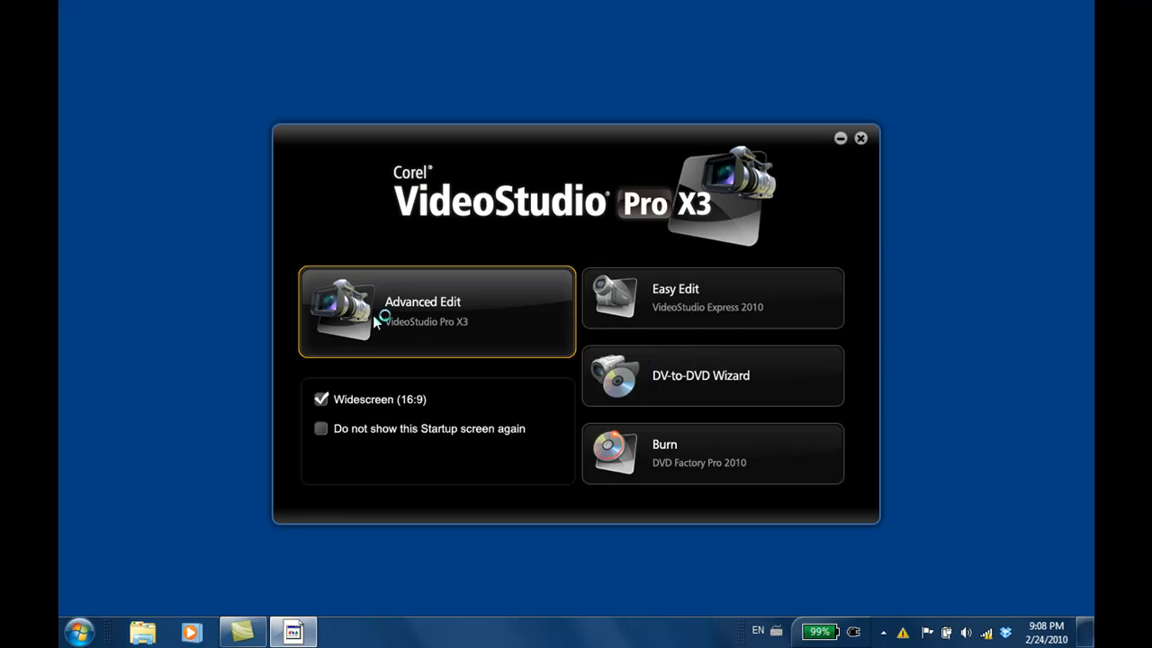
click(436, 310)
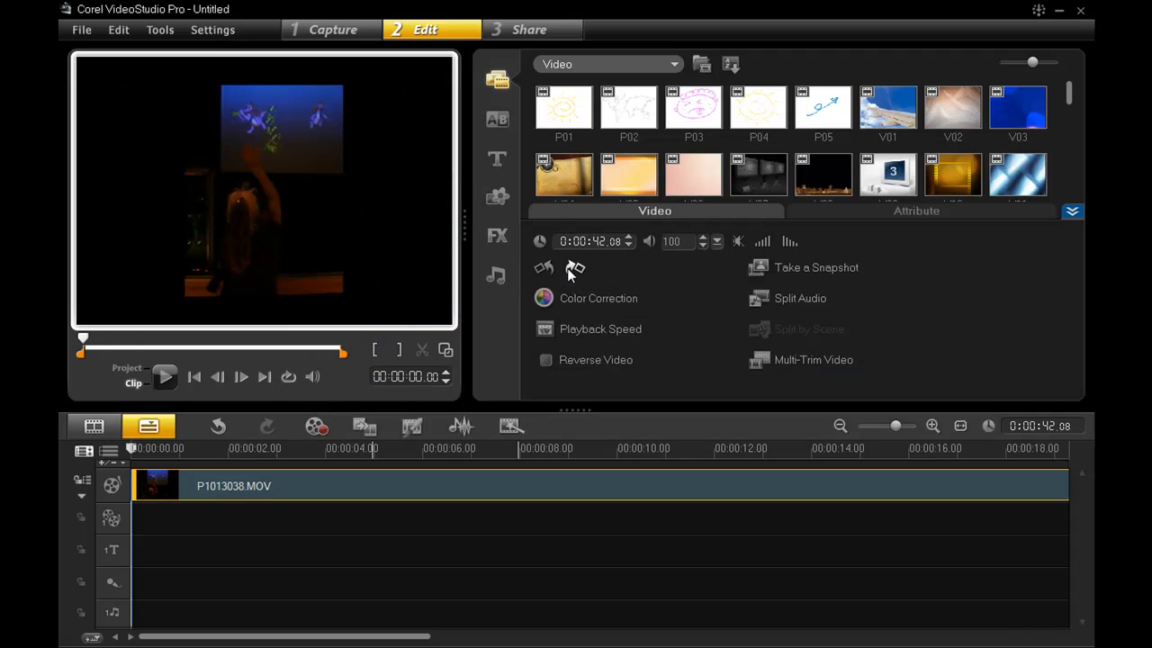
mouse_move(575, 269)
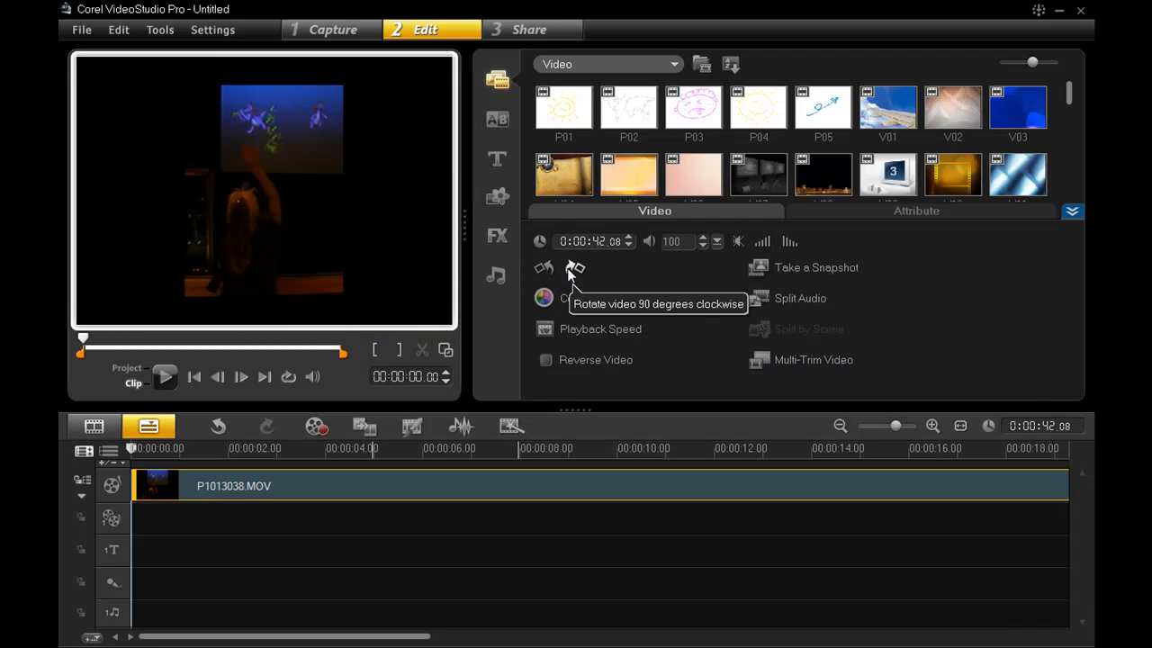
mouse_move(571, 274)
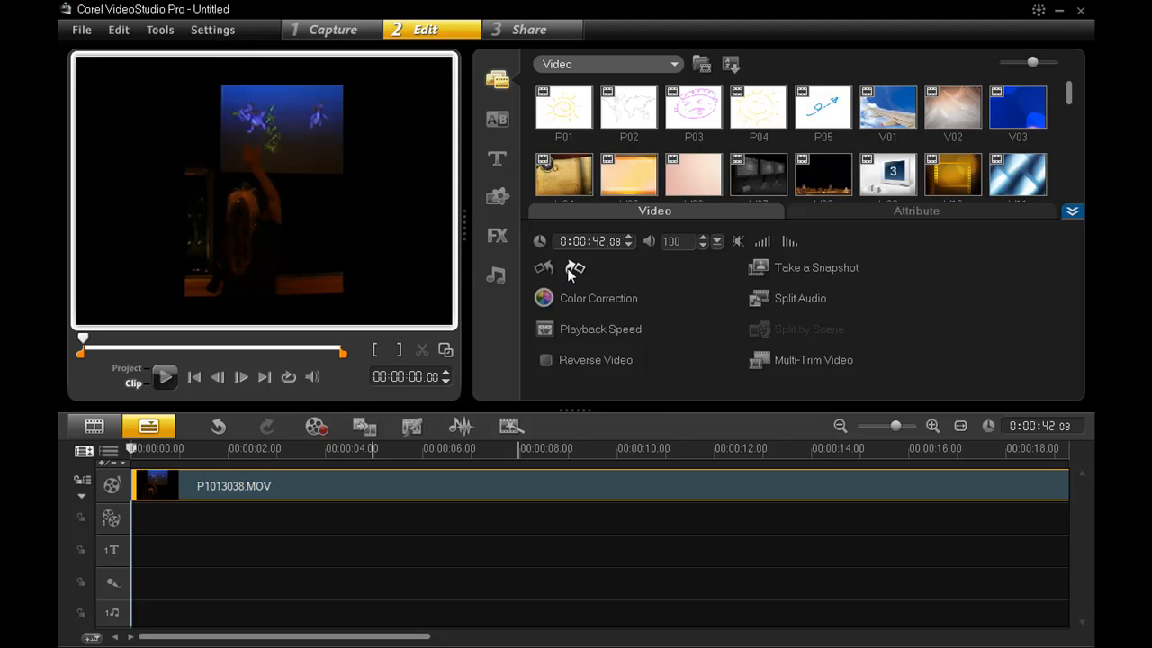
mouse_move(594, 255)
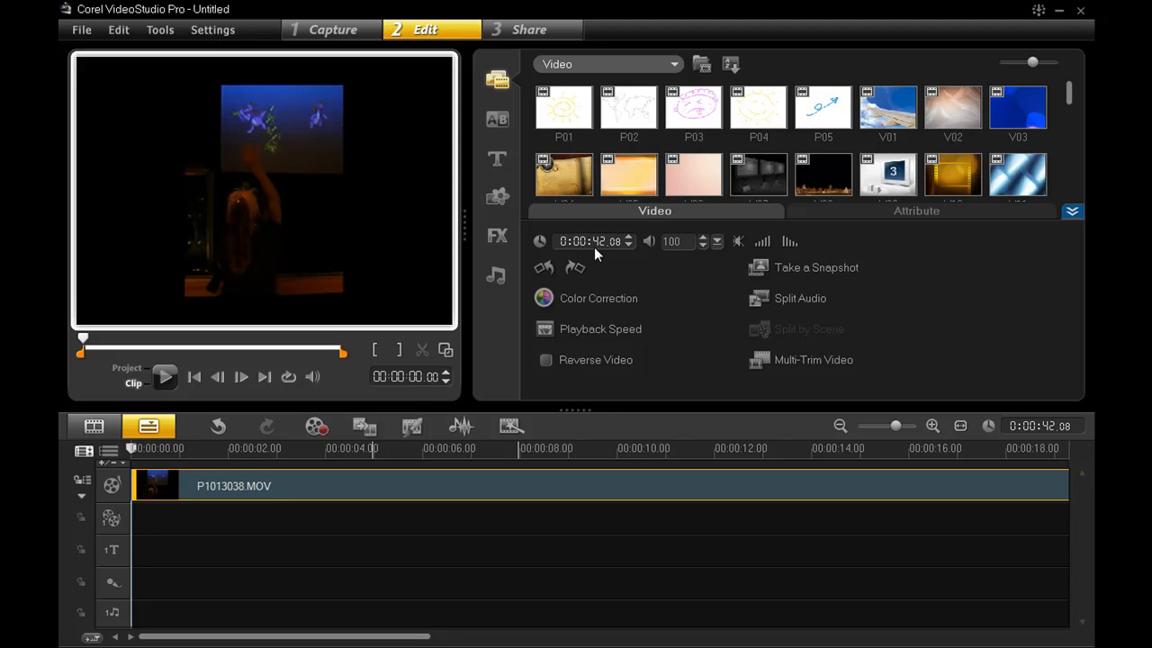
mouse_move(592, 241)
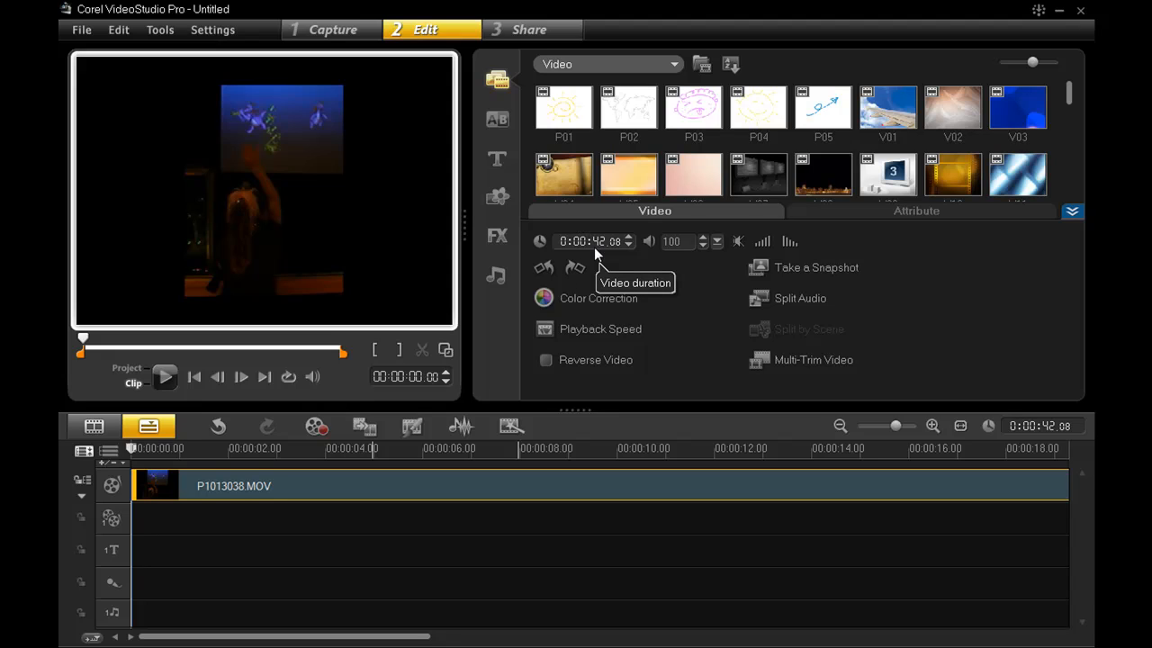